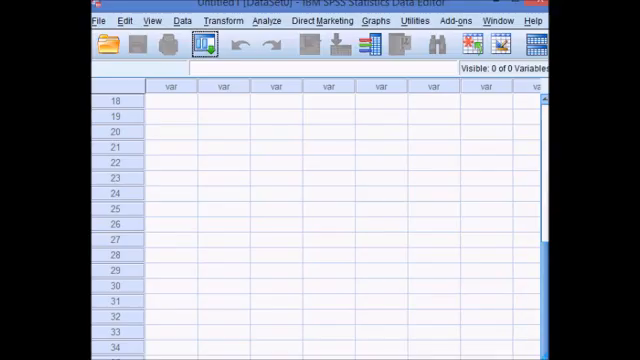
- Enter the eleven values 20, 21, 45, 47, 58, 68, 79, 88, 88, 101, 111 into VAR00001
left_click(164, 102)
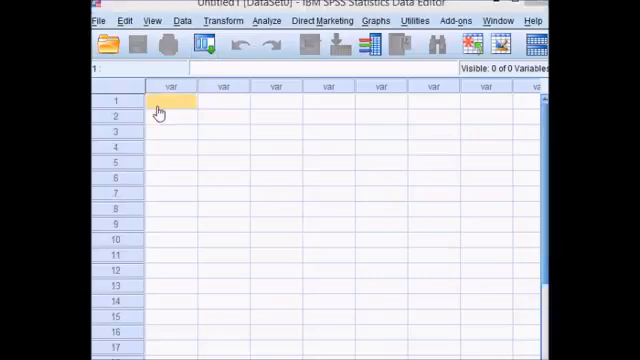
type("20.00")
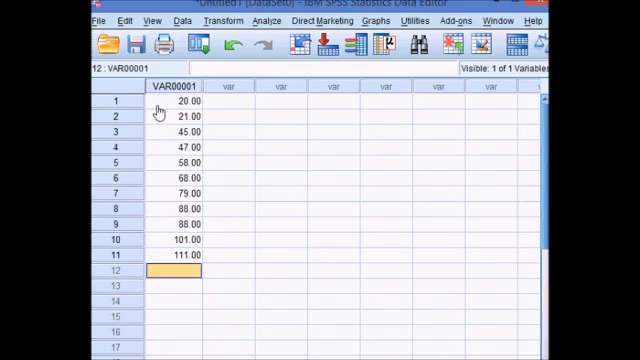
mouse_move(270, 22)
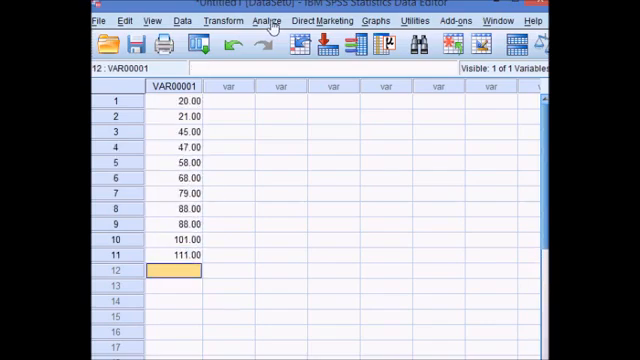
- Start a Frequencies analysis with VAR00001 moved into the Variable(s) list
left_click(262, 20)
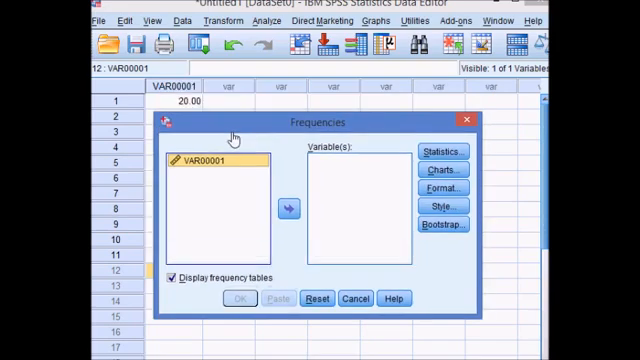
mouse_move(196, 208)
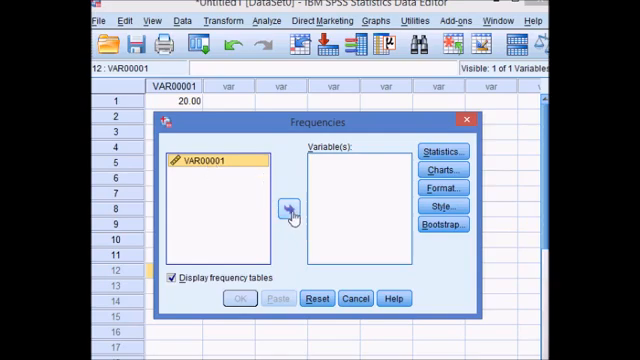
left_click(288, 210)
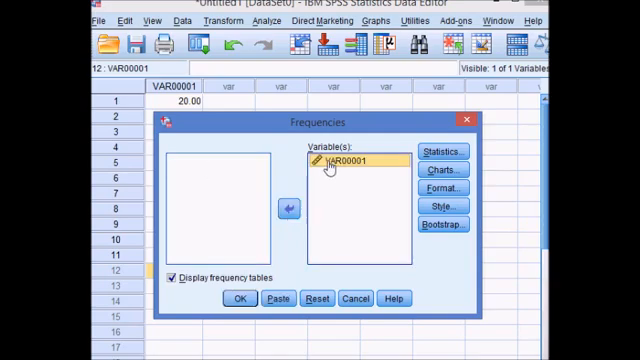
- Request mean, median and mode under Central Tendency and return to the Frequencies setup
left_click(438, 152)
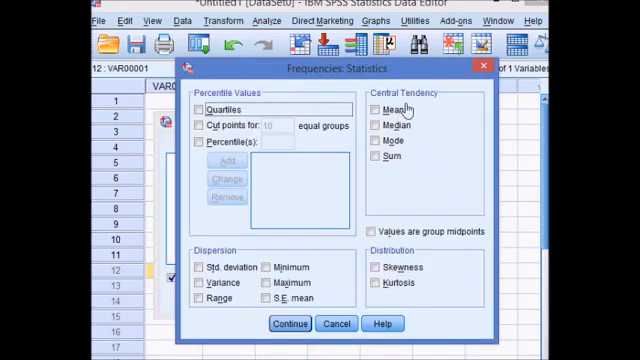
left_click(378, 108)
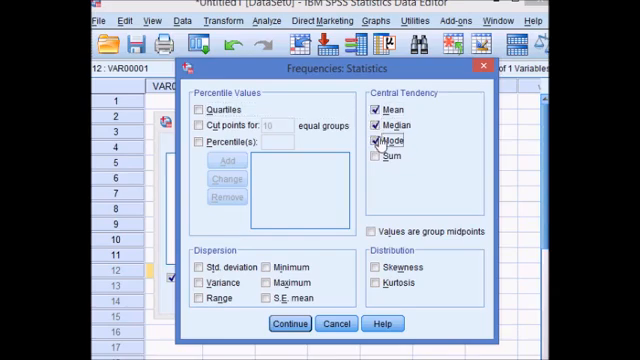
left_click(288, 326)
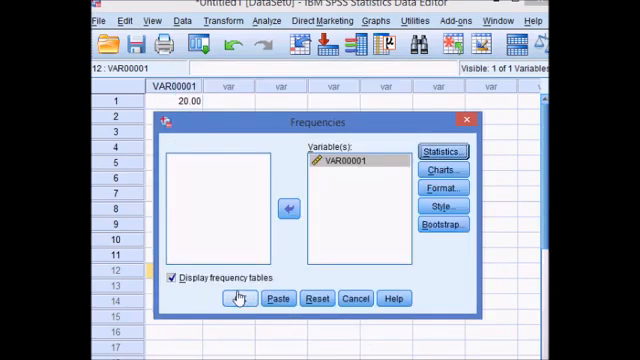